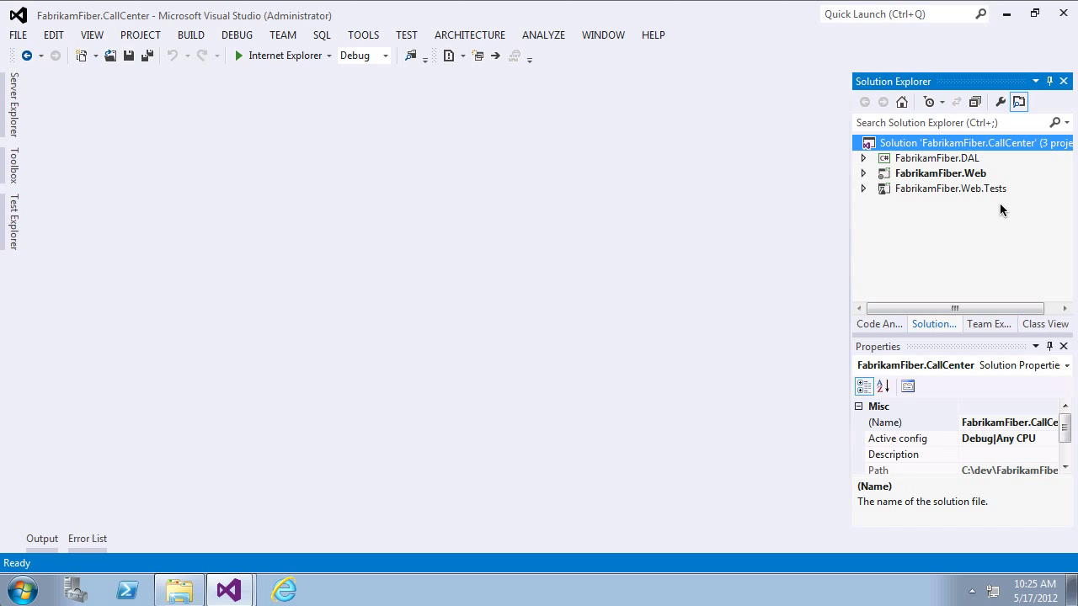
pyautogui.moveTo(932, 147)
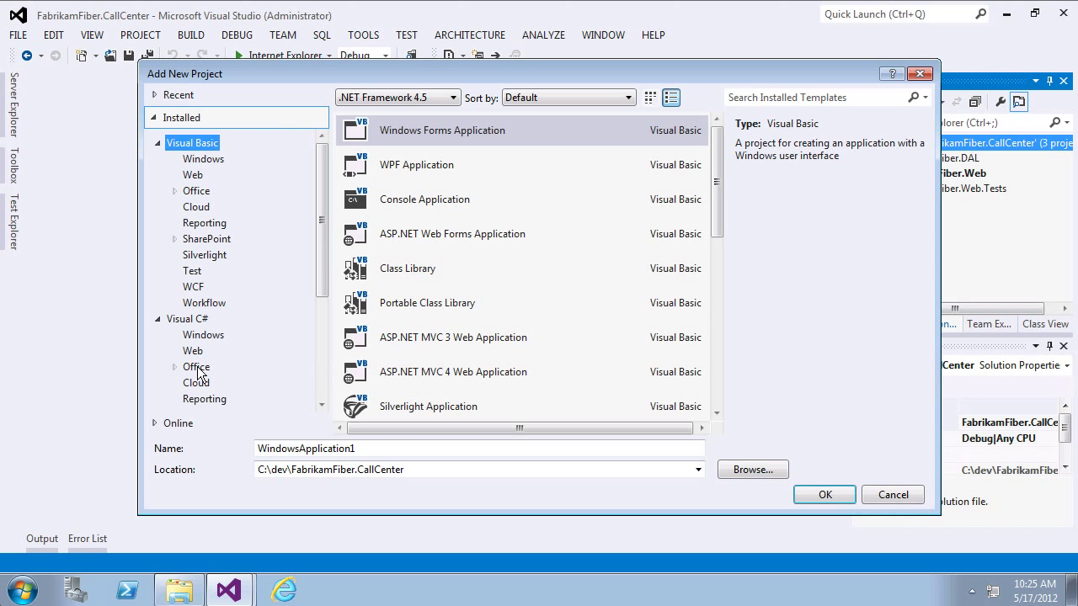
# Create the Visual C# Coded UI Test Project CodedUITestProject1 in the FabrikamFiber solution
pyautogui.click(192, 365)
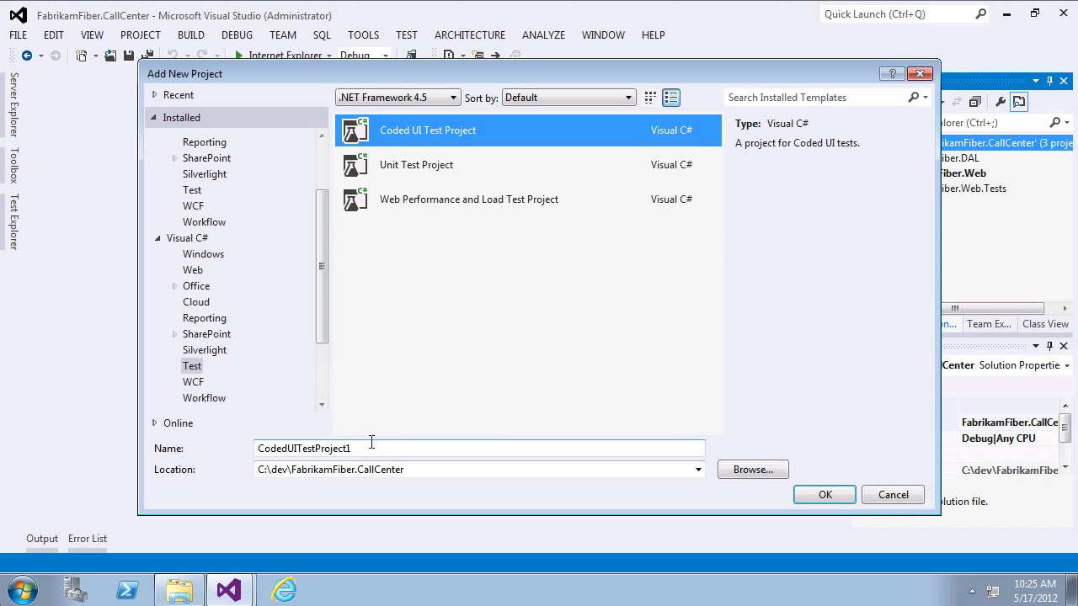
pyautogui.click(824, 494)
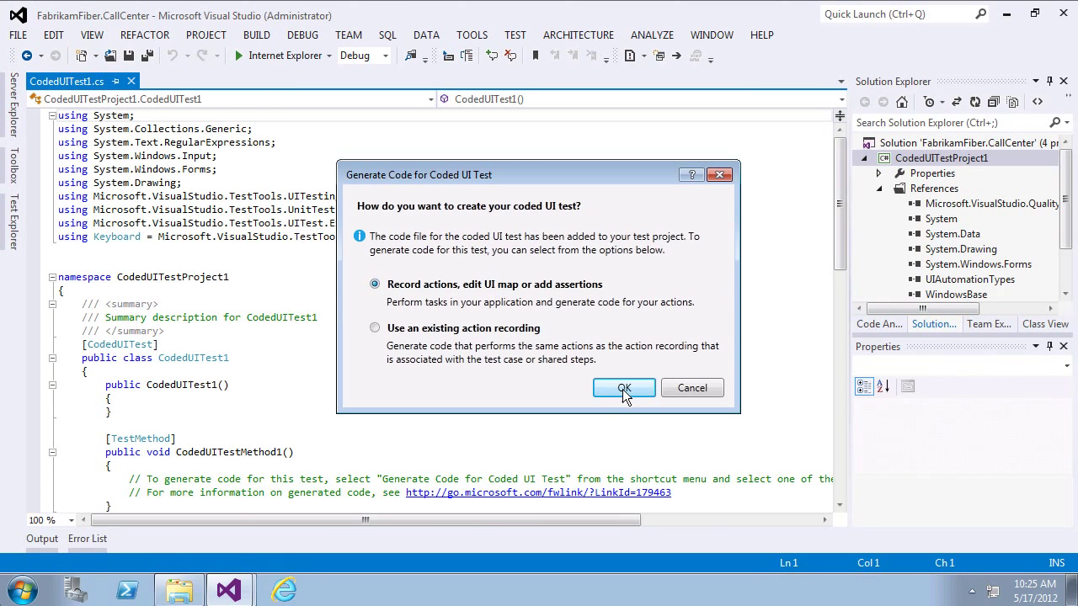
# Confirm 'Record actions, edit UI map or add assertions' to launch the Coded UI Test Builder
pyautogui.click(623, 388)
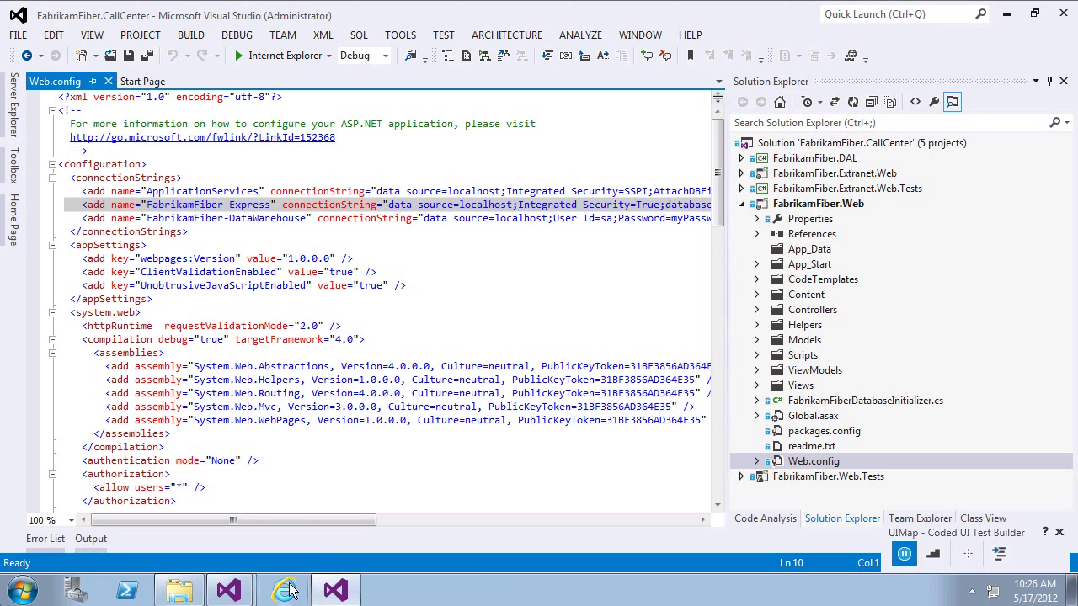
# Run the FabrikamFiber web app without debugging and bring its Internet Explorer dashboard forward
pyautogui.click(237, 35)
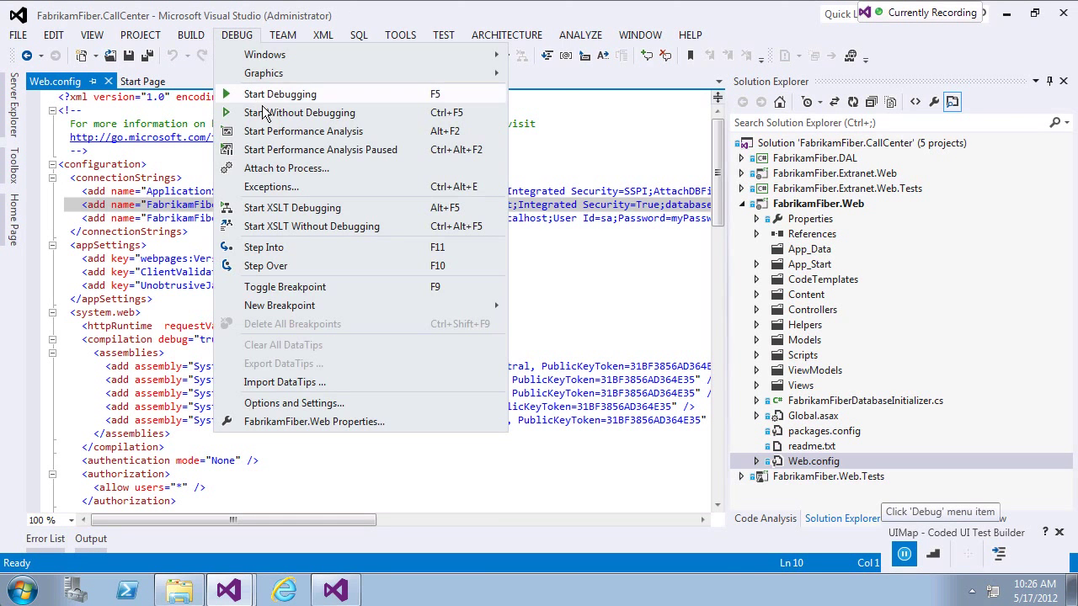
pyautogui.click(299, 112)
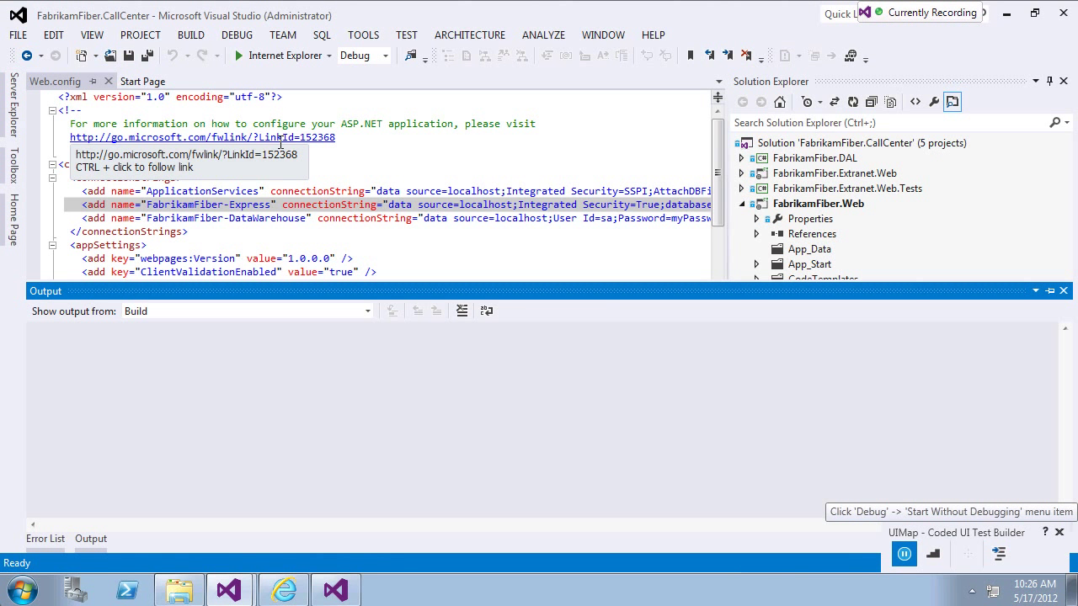
pyautogui.click(285, 591)
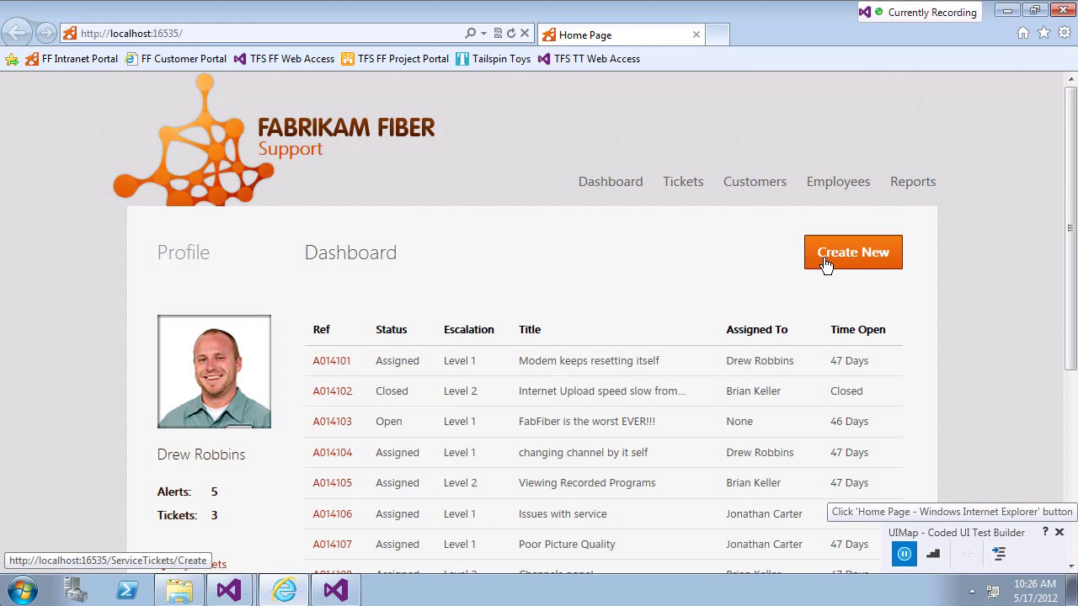
# Open the Create New ticket form and enter title 'Test' and description 'test'
pyautogui.click(853, 252)
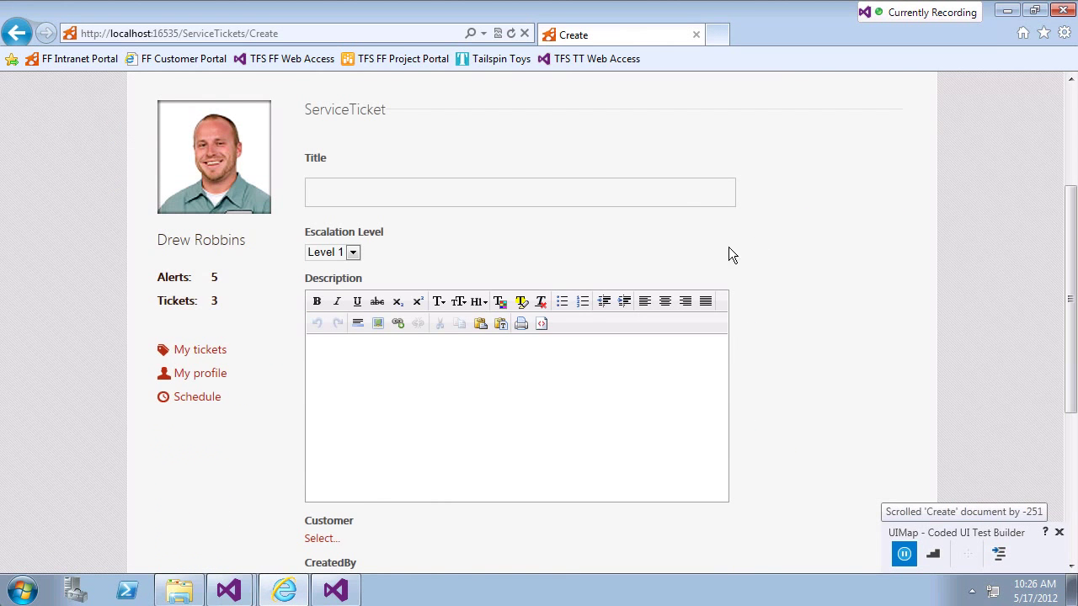
pyautogui.write('test')
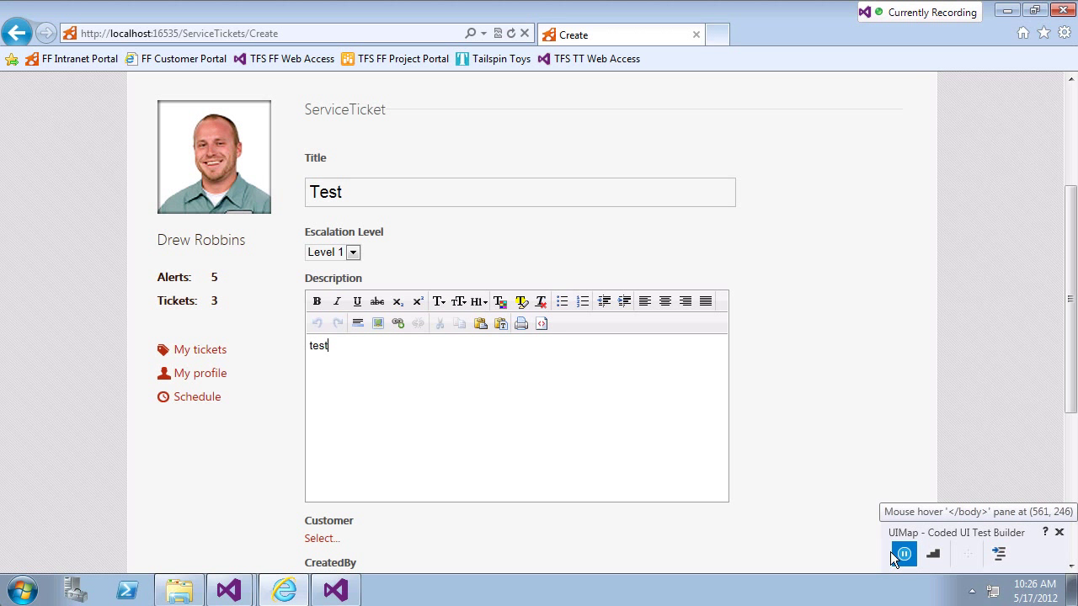
pyautogui.moveTo(933, 554)
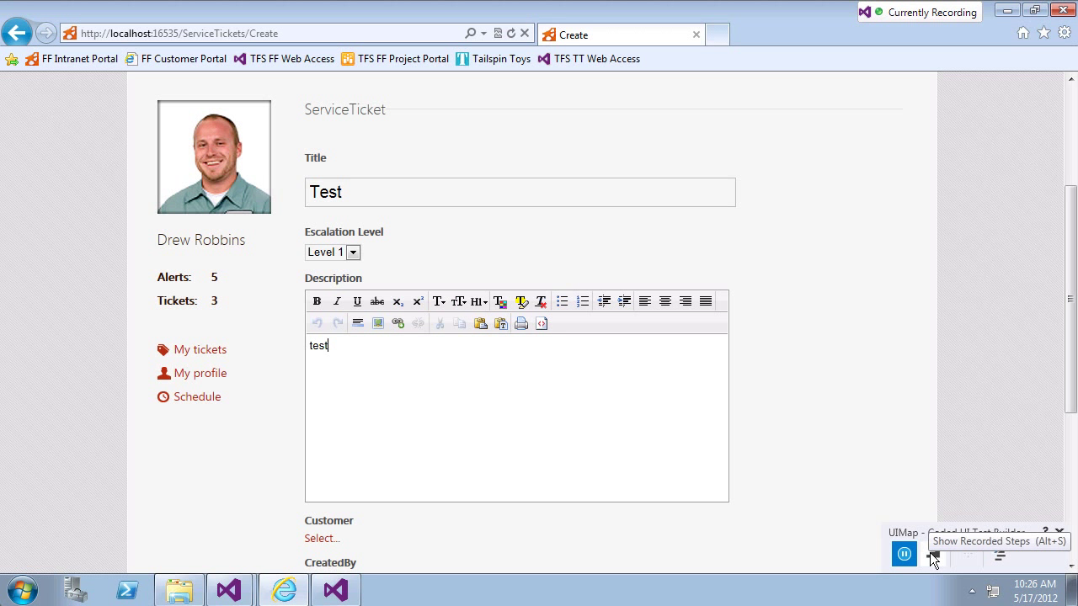
pyautogui.moveTo(983, 564)
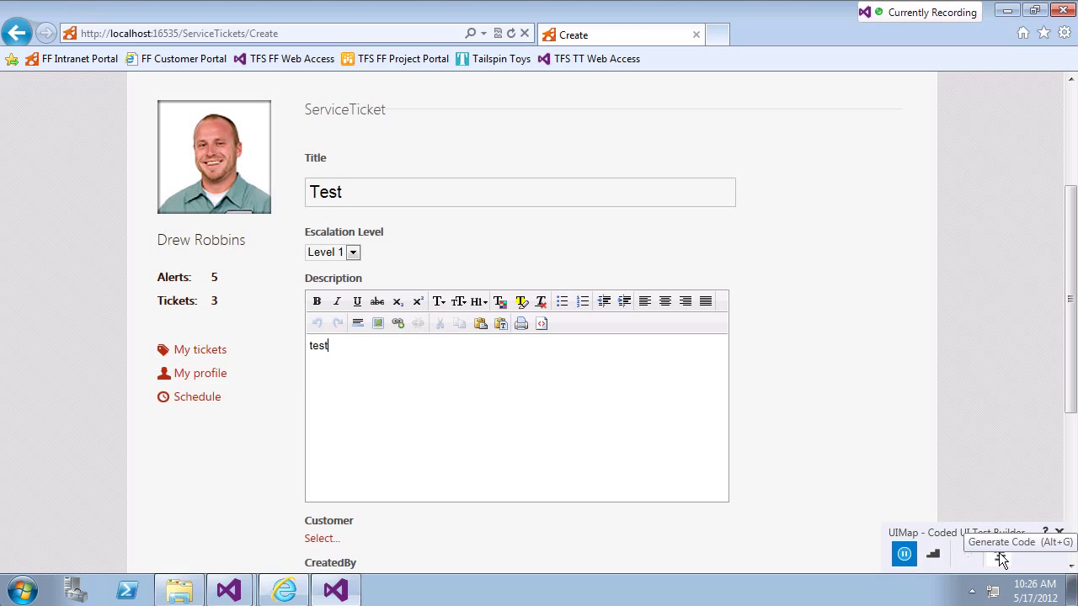